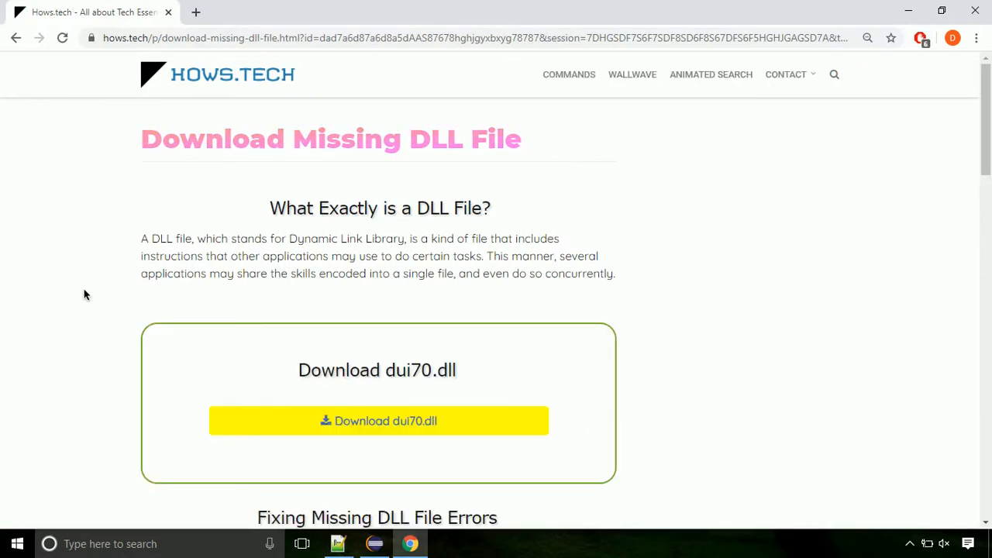
{"action": "mouse_move", "coordinate": [378, 421]}
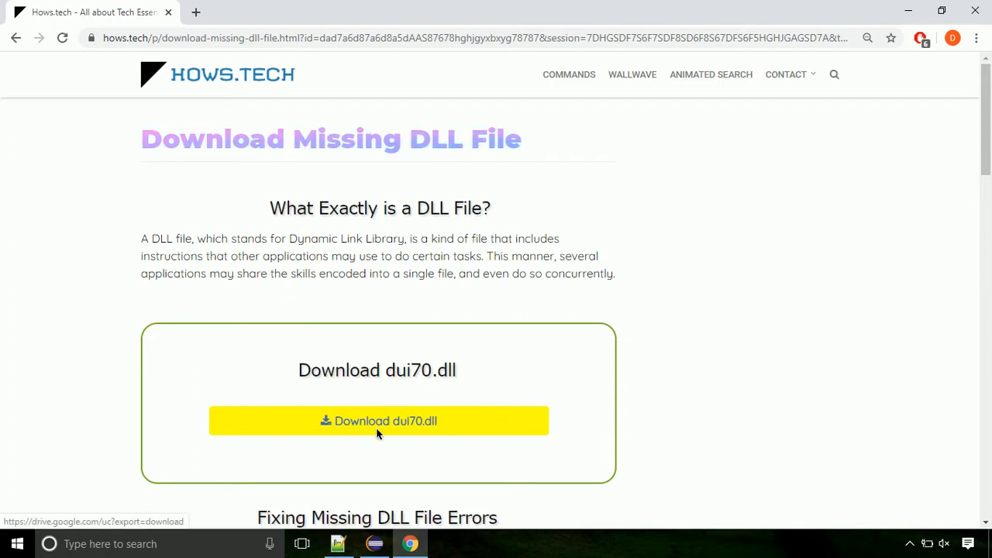
Step: Download dui70.dll from the DLL page and save it to Downloads
{"action": "left_click", "coordinate": [378, 420]}
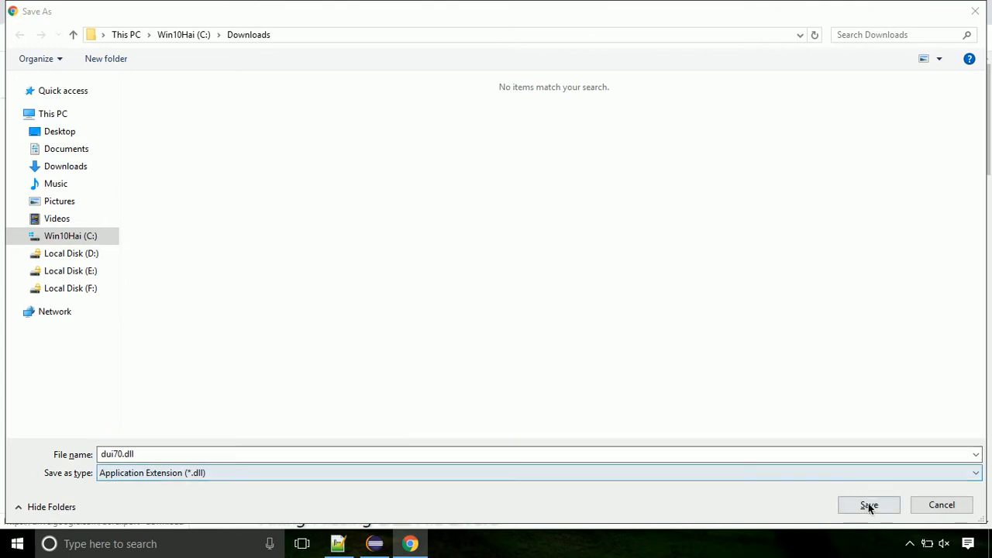
{"action": "left_click", "coordinate": [869, 505]}
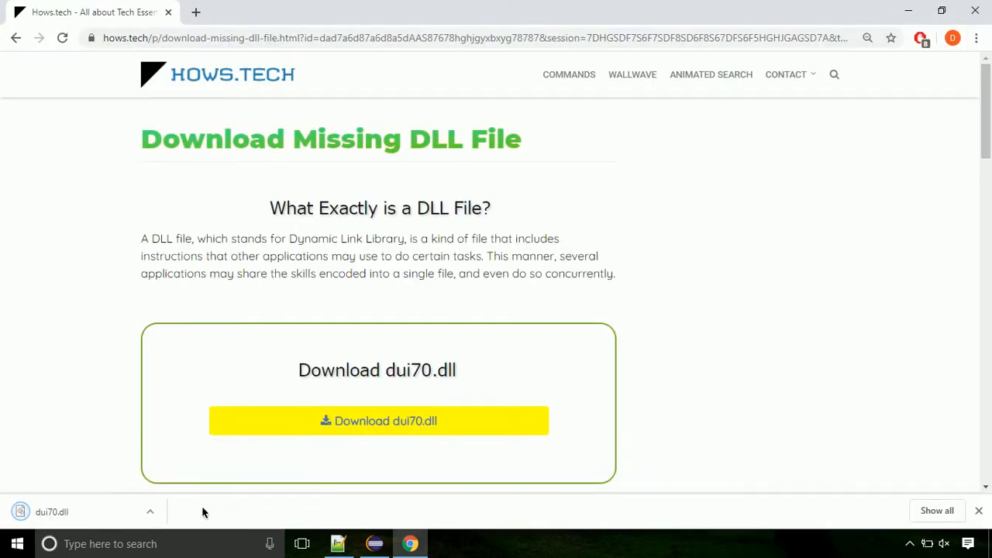
Step: Show dui70.dll in its Downloads folder and copy the file
{"action": "left_click", "coordinate": [150, 511]}
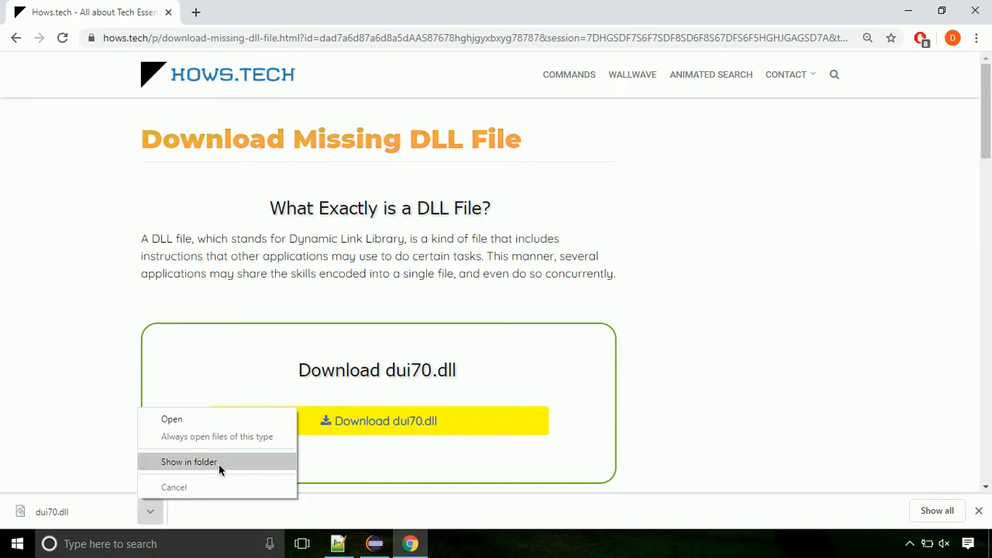
{"action": "left_click", "coordinate": [189, 461]}
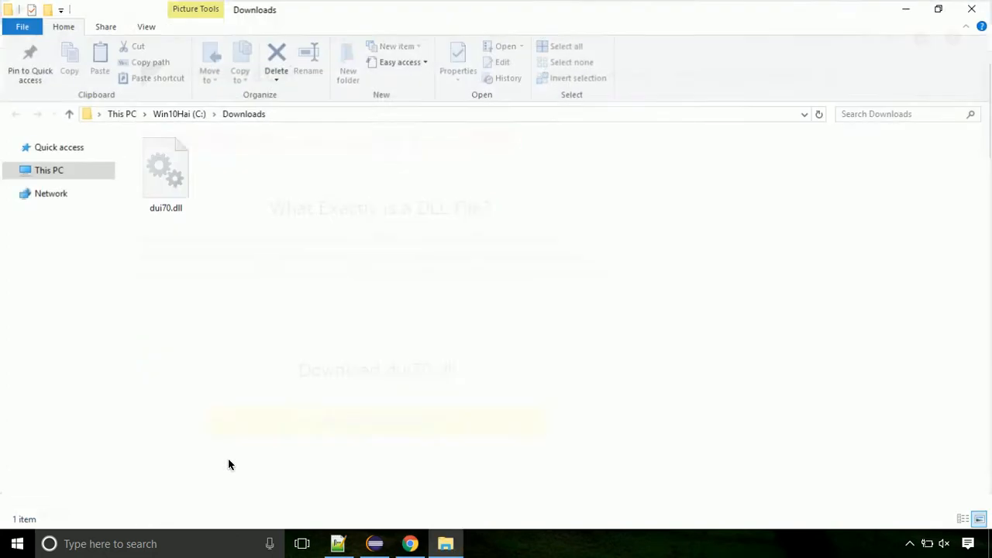
{"action": "left_click", "coordinate": [165, 167]}
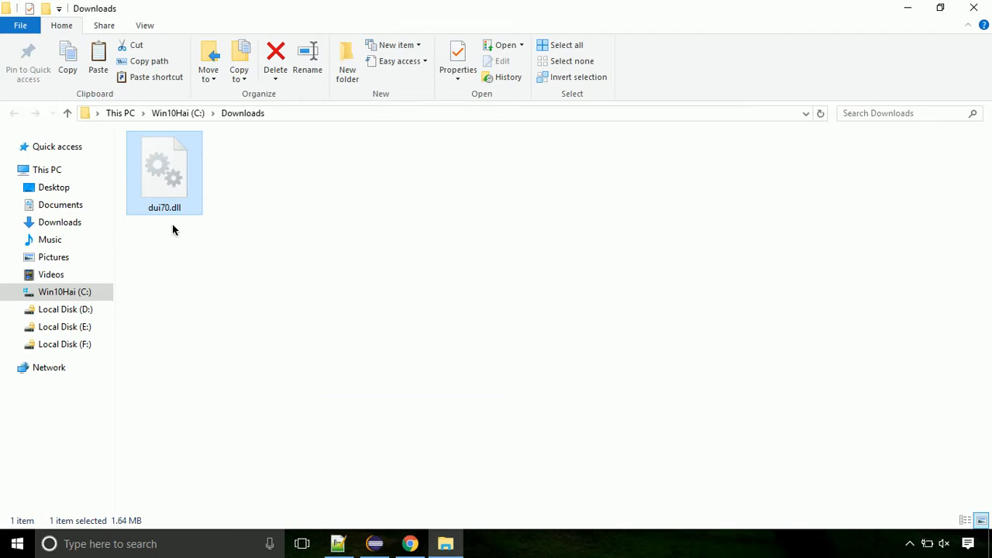
{"action": "right_click", "coordinate": [164, 173]}
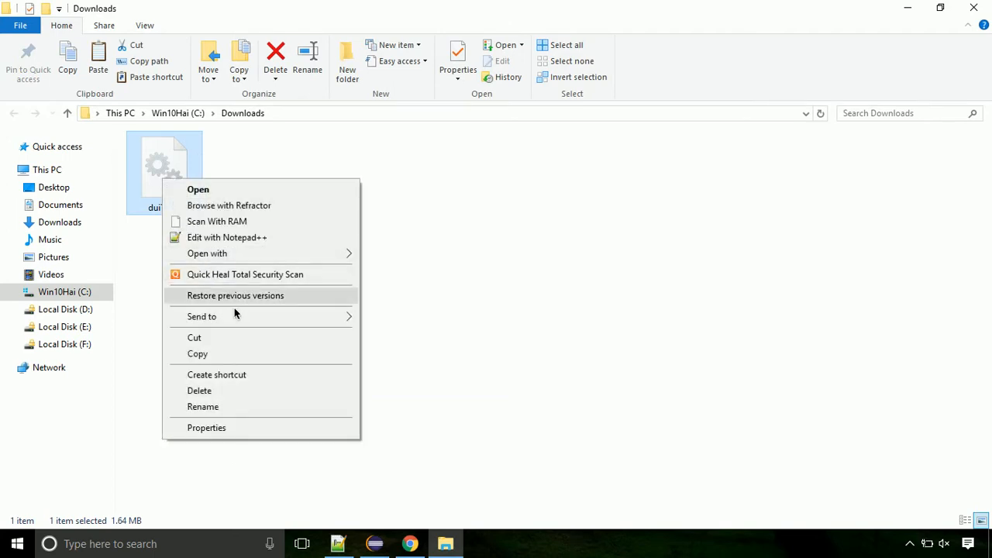
{"action": "left_click", "coordinate": [258, 353]}
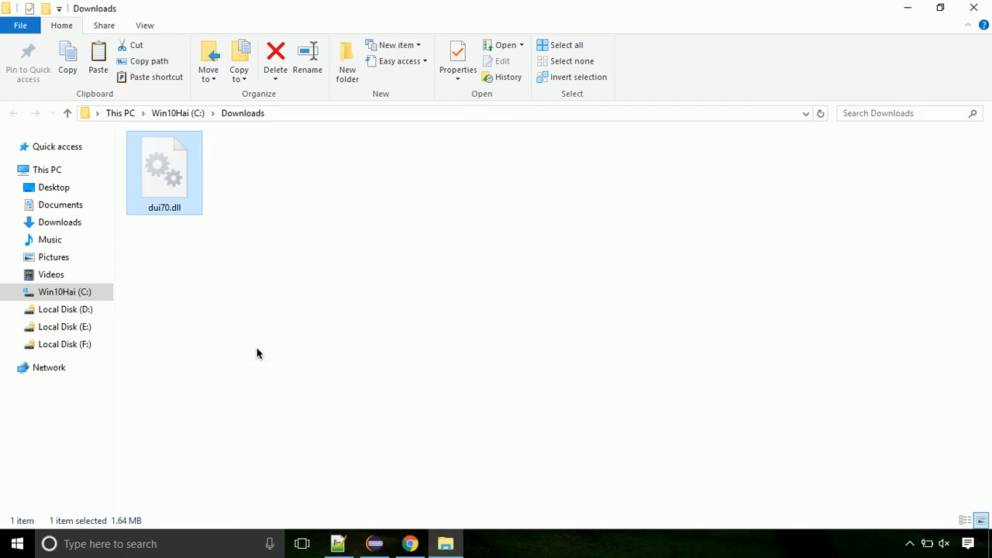
{"action": "mouse_move", "coordinate": [135, 311]}
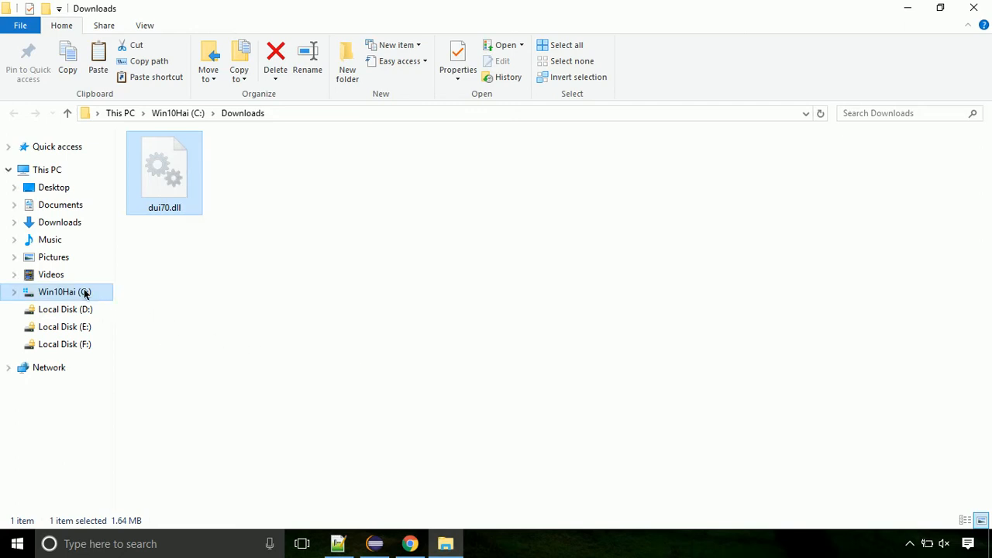
Step: Go to C:\Windows\System32 and paste dui70.dll, raising the admin permission prompt
{"action": "left_click", "coordinate": [58, 292]}
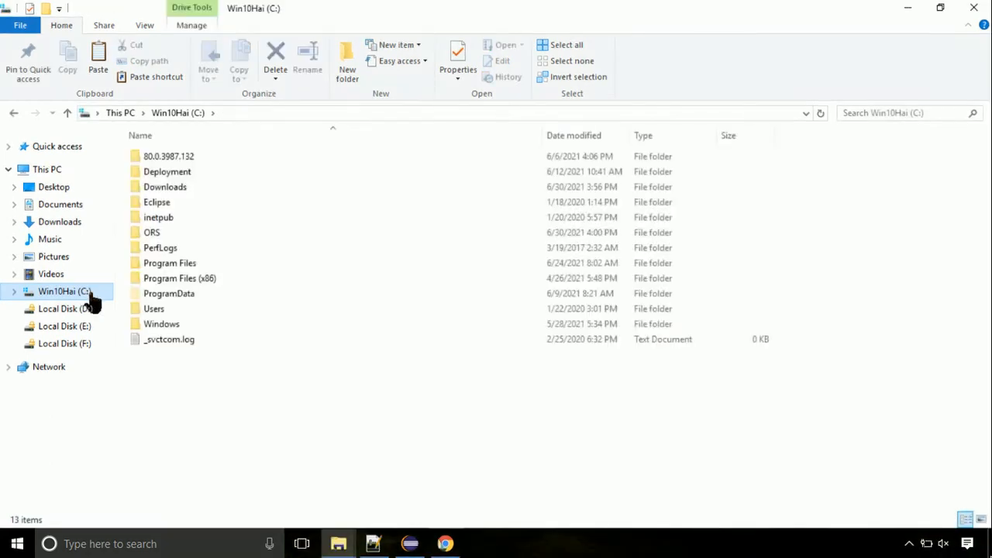
{"action": "mouse_move", "coordinate": [198, 330]}
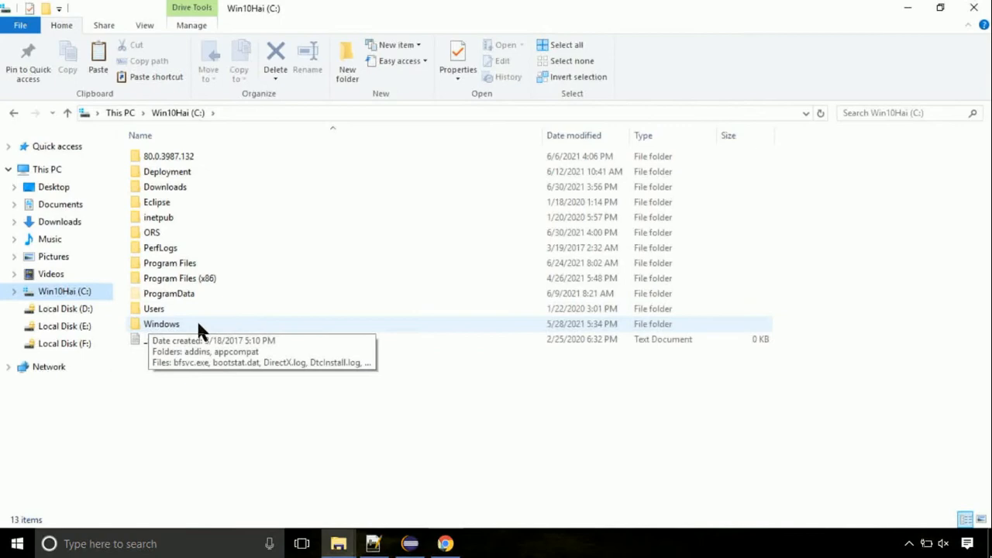
{"action": "double_click", "coordinate": [161, 323]}
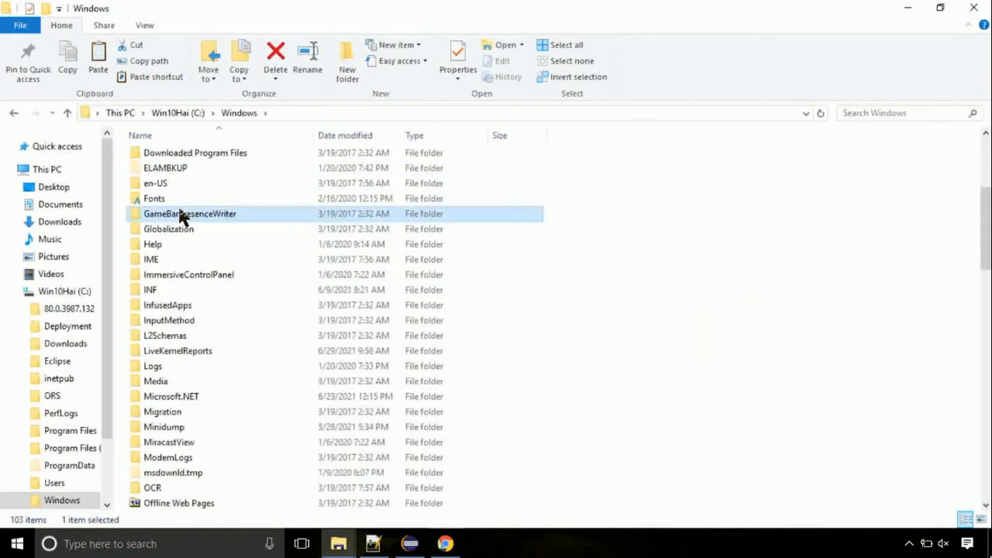
{"action": "scroll", "scroll_direction": "down", "scroll_amount": 3}
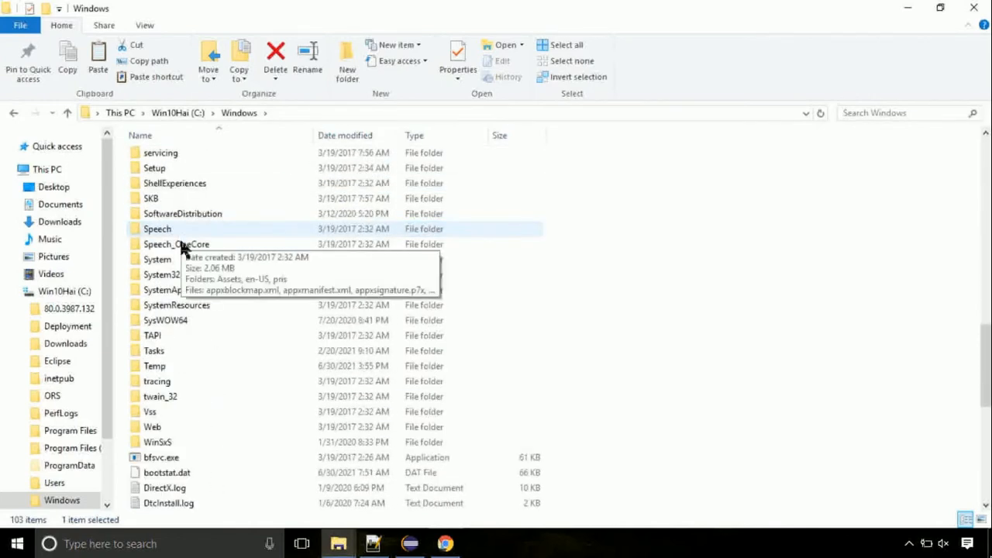
{"action": "double_click", "coordinate": [161, 259]}
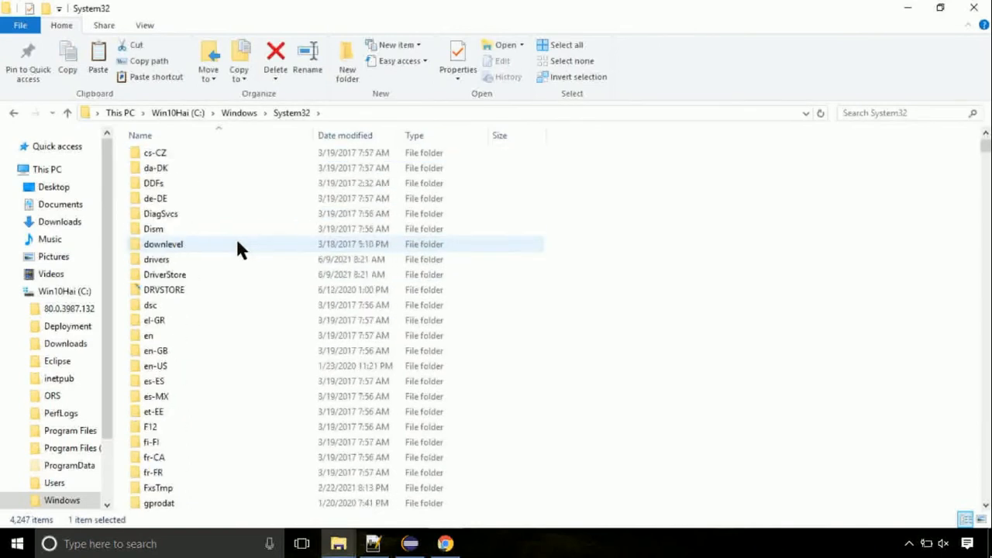
{"action": "scroll", "scroll_direction": "down", "scroll_amount": 3}
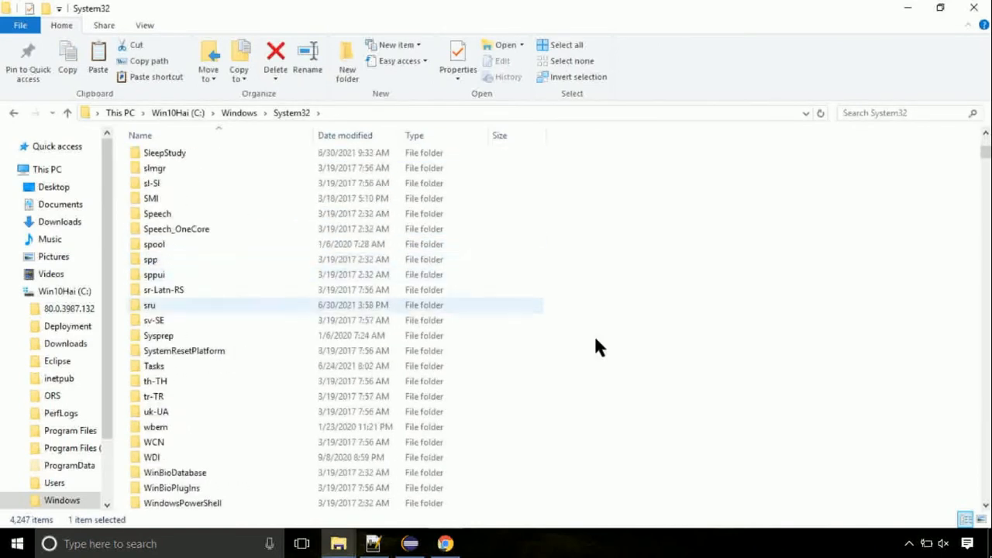
{"action": "right_click", "coordinate": [597, 347]}
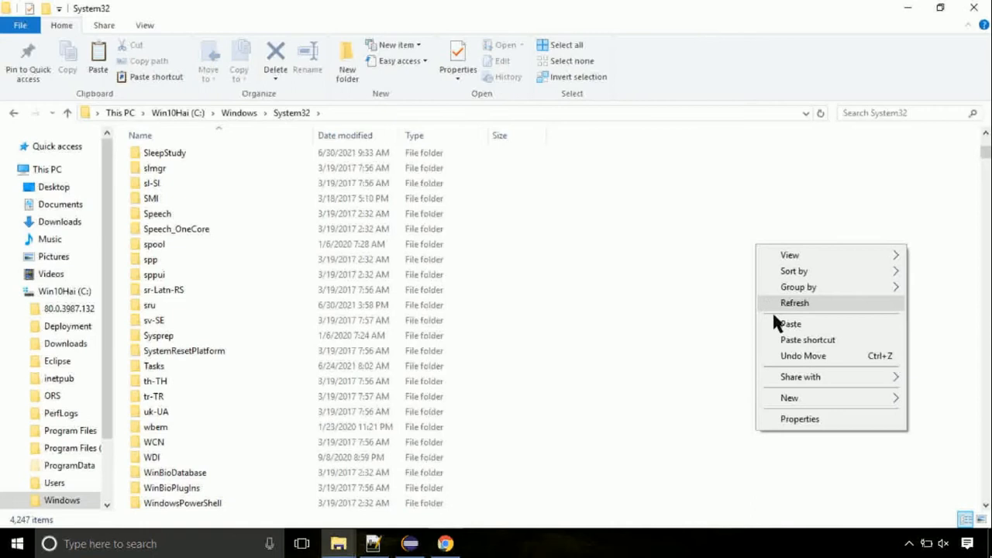
{"action": "left_click", "coordinate": [790, 323]}
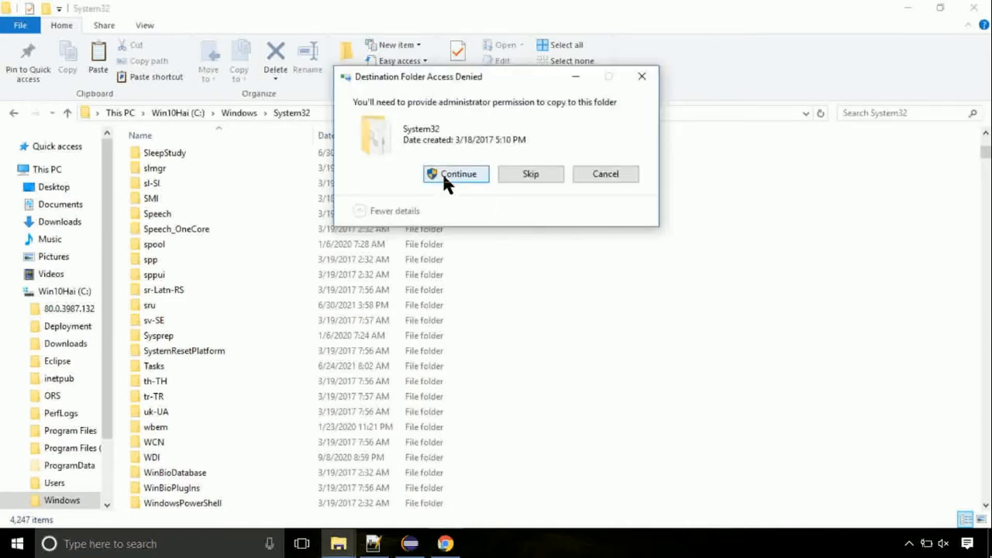
Step: Approve the System32 copy, maximize Task Manager, and begin File > Run new task
{"action": "left_click", "coordinate": [456, 174]}
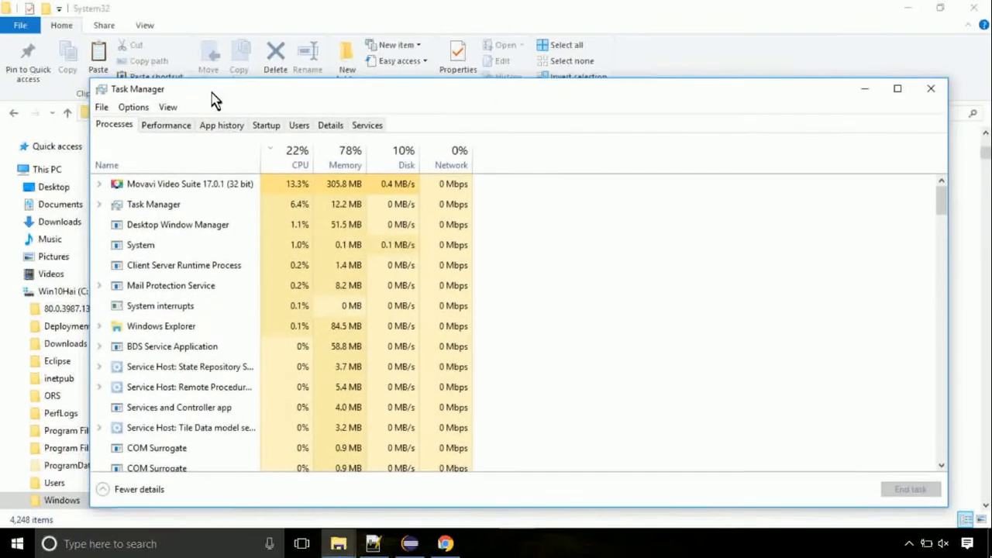
{"action": "left_click", "coordinate": [896, 87]}
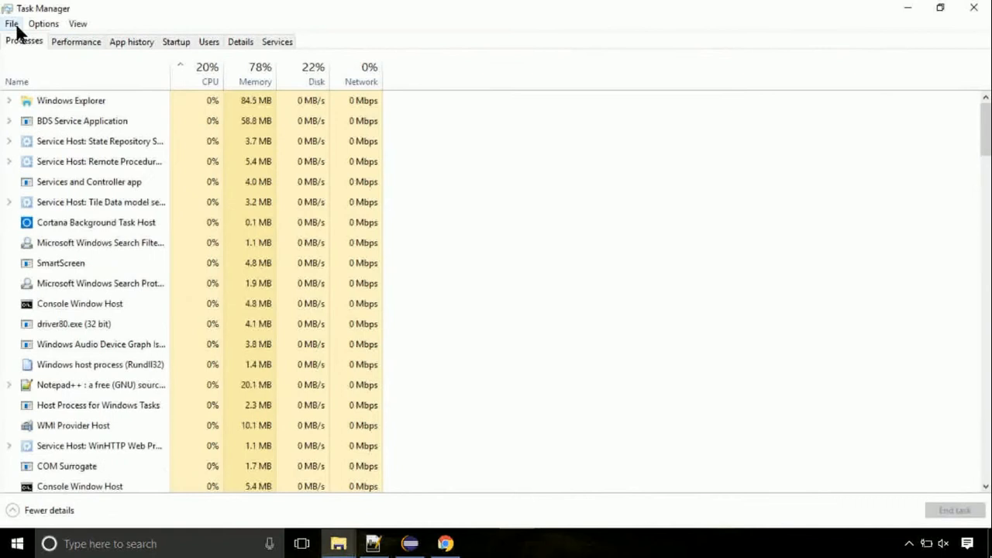
{"action": "left_click", "coordinate": [11, 23]}
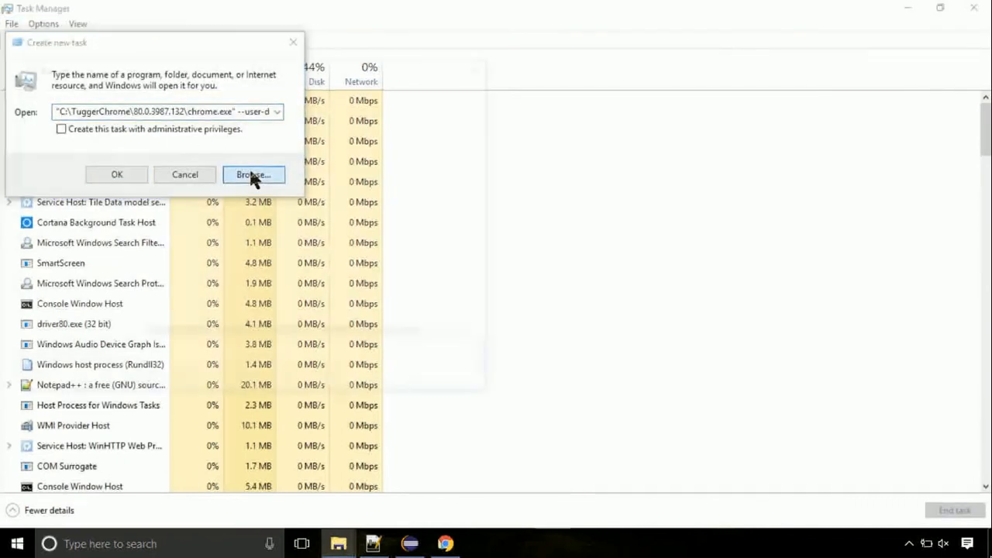
Step: Browse to Windows\System32\cmd.exe and set it to run with administrative privileges
{"action": "left_click", "coordinate": [252, 175]}
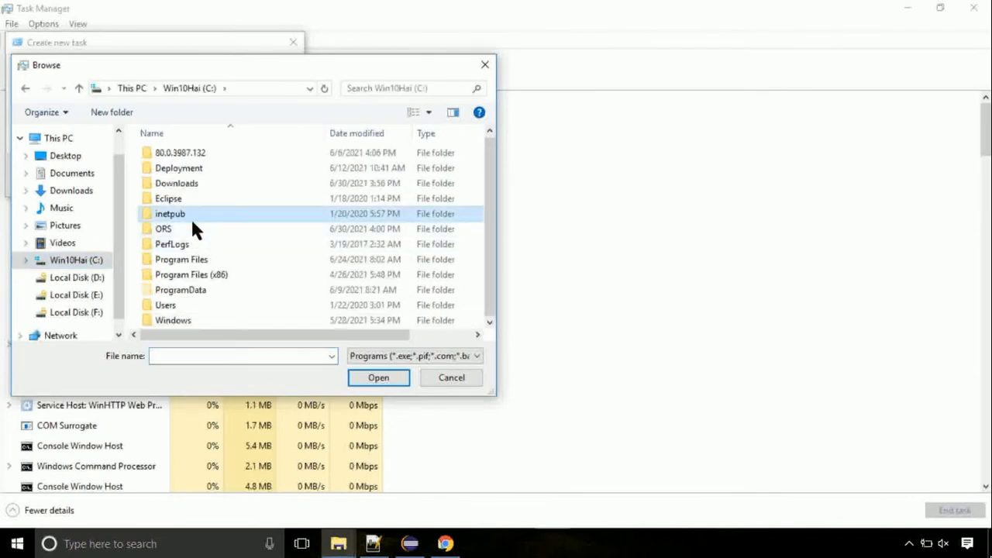
{"action": "double_click", "coordinate": [173, 320]}
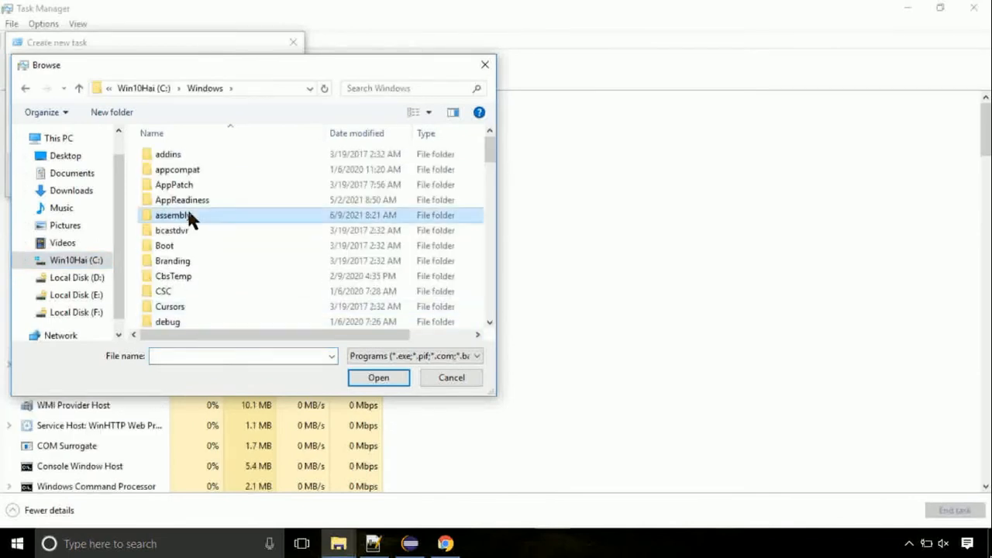
{"action": "scroll", "scroll_direction": "down", "scroll_amount": 3}
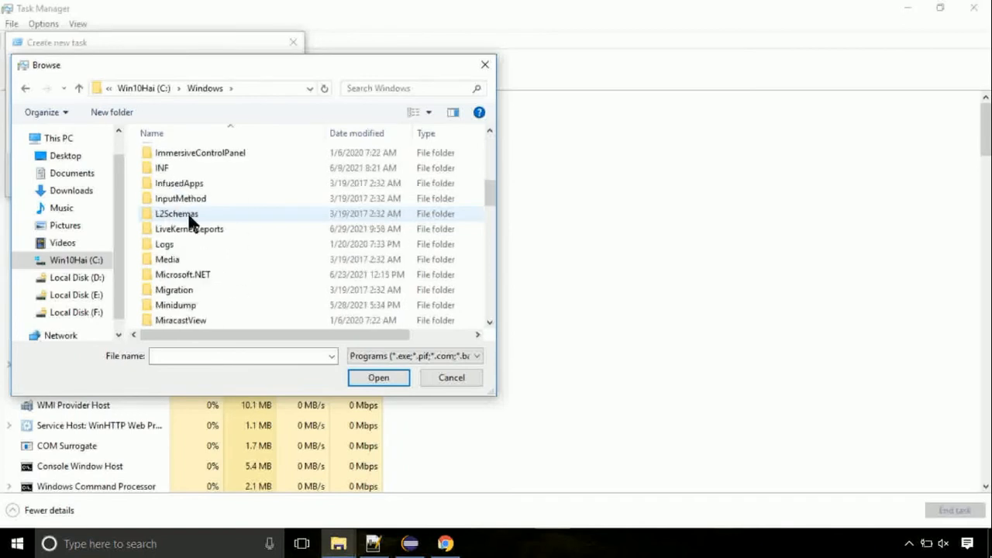
{"action": "scroll", "scroll_direction": "down", "scroll_amount": 3}
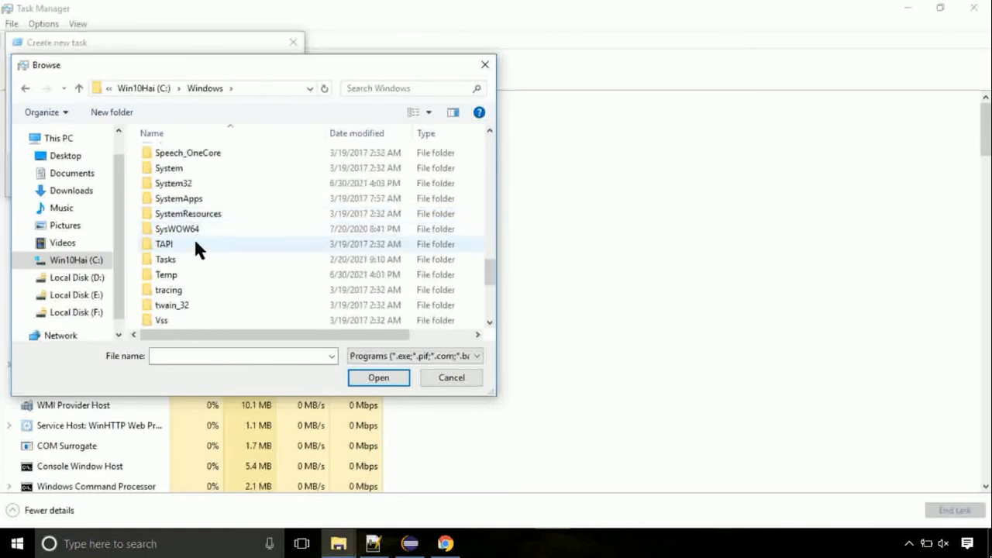
{"action": "double_click", "coordinate": [172, 183]}
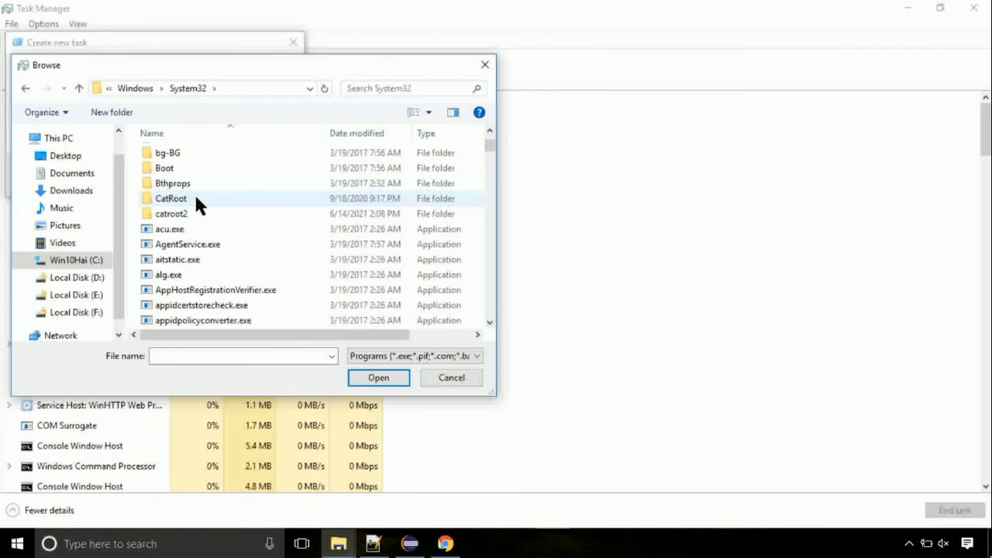
{"action": "scroll", "scroll_direction": "down", "scroll_amount": 3}
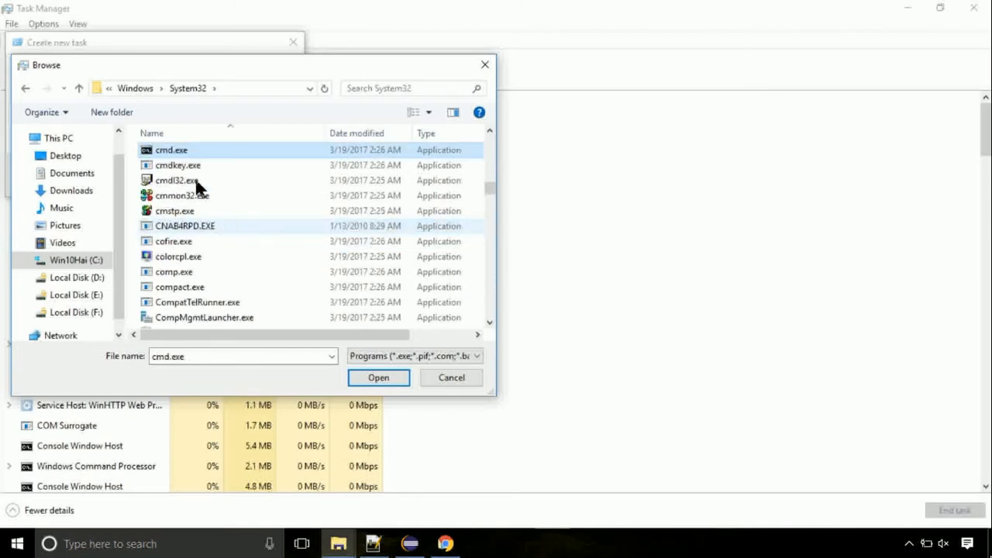
{"action": "left_click", "coordinate": [379, 377]}
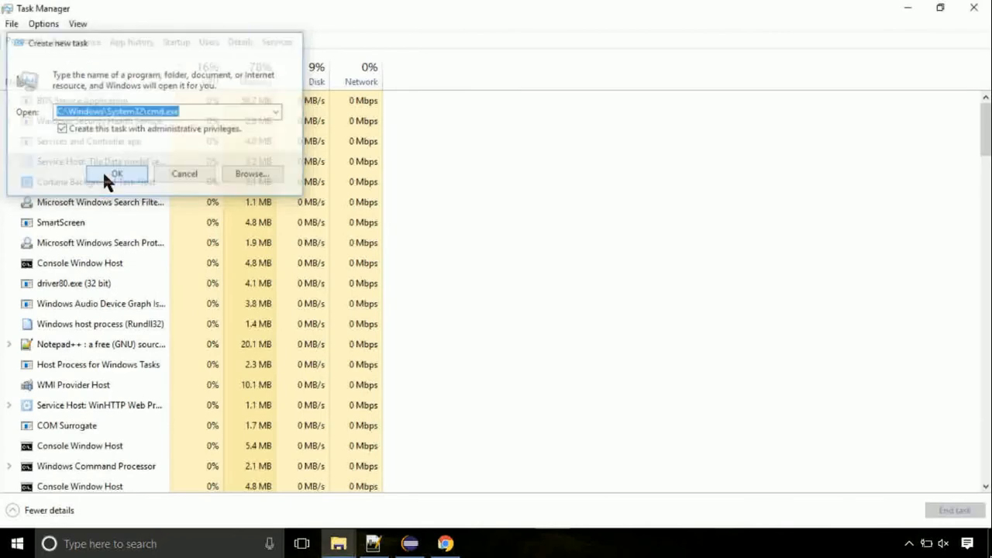
{"action": "left_click", "coordinate": [117, 173]}
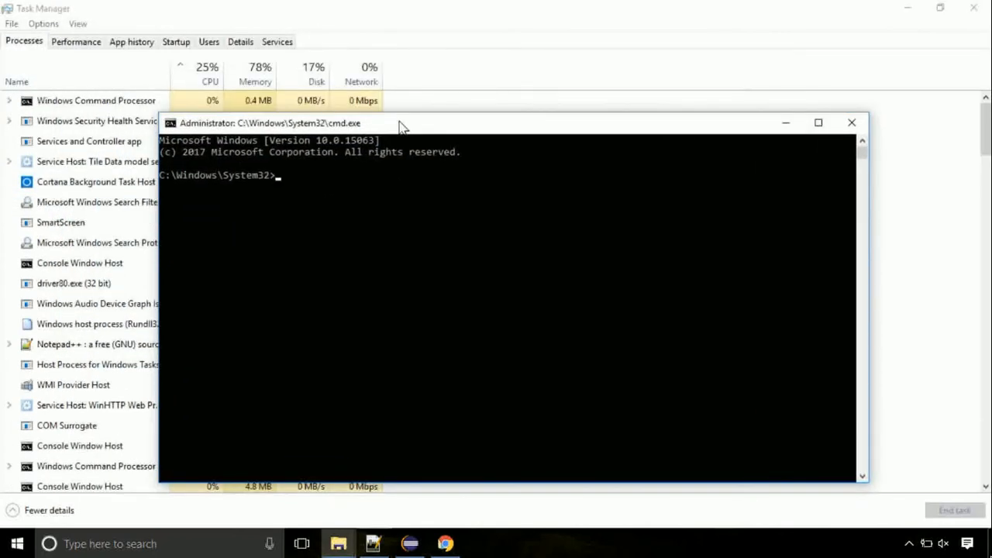
Step: Run gpupdate, then run chkdsk c: in the admin Command Prompt
{"action": "type", "text": "gpupdate"}
{"action": "type", "text": "c"}
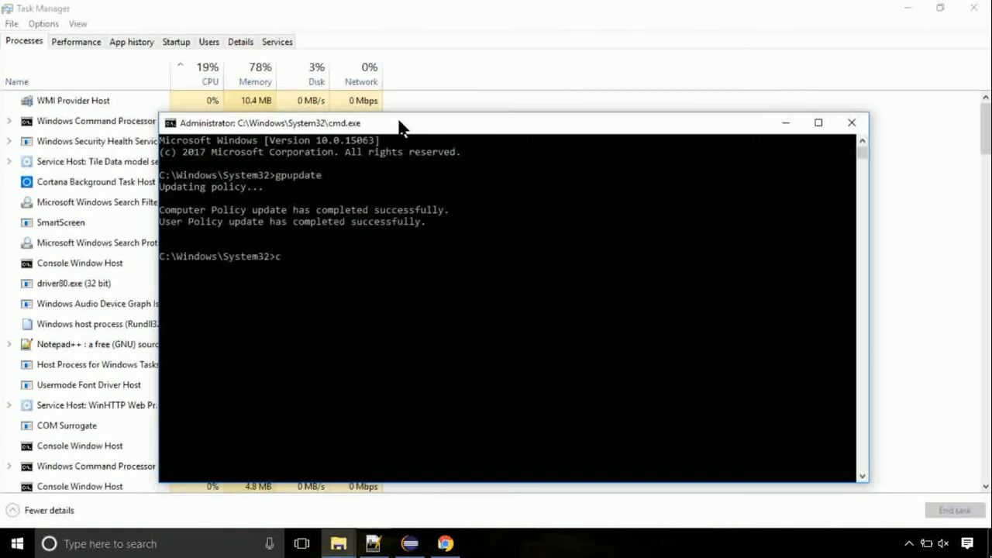
{"action": "type", "text": "hkdsk"}
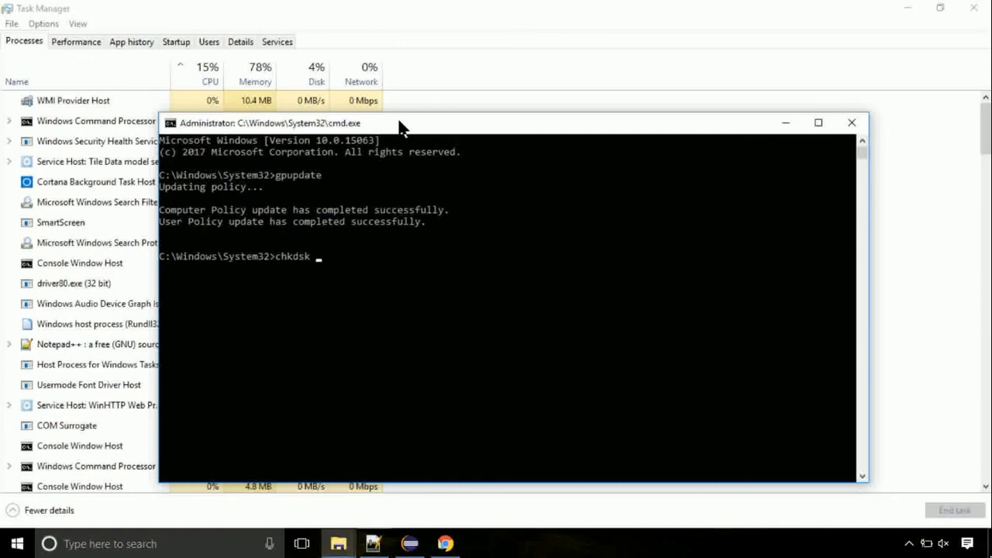
{"action": "type", "text": "c:"}
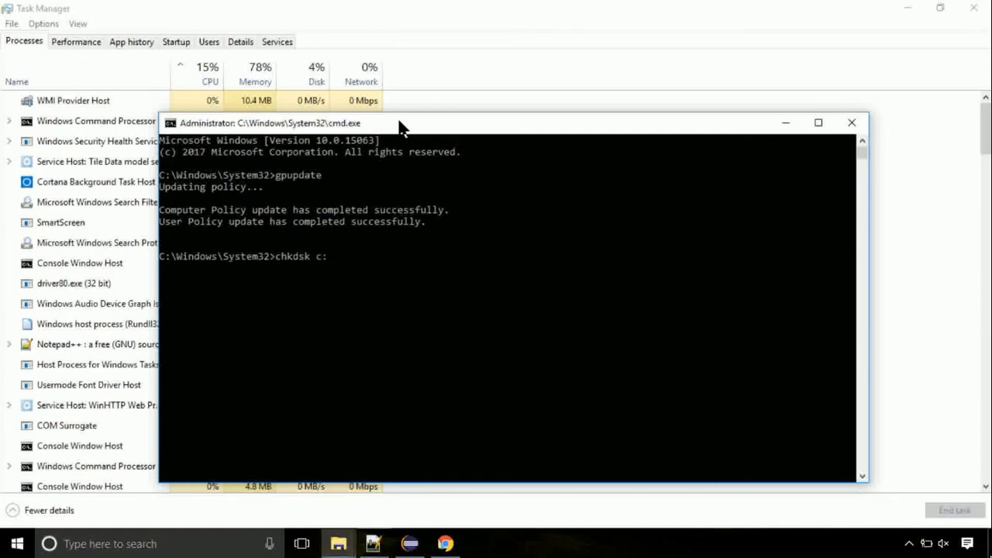
{"action": "key", "text": "Return"}
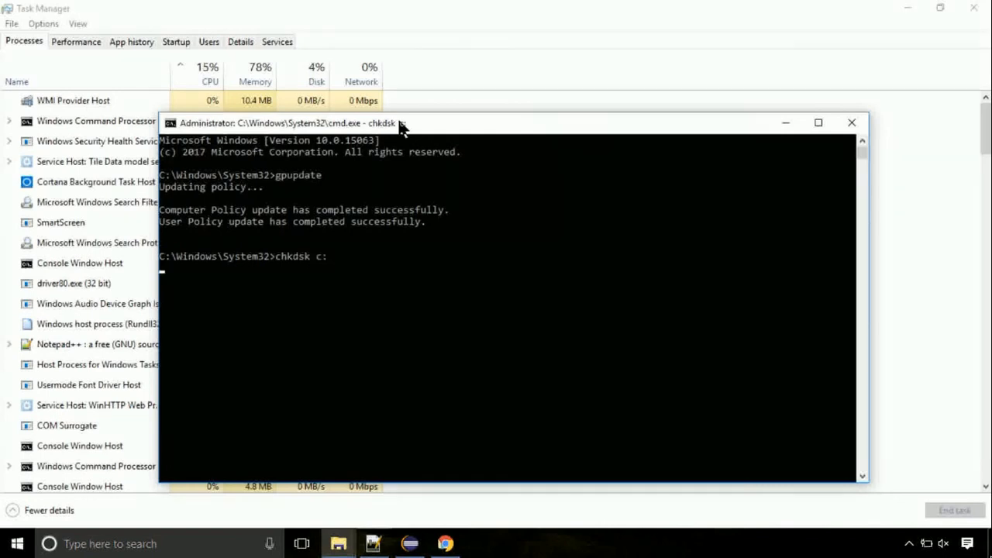